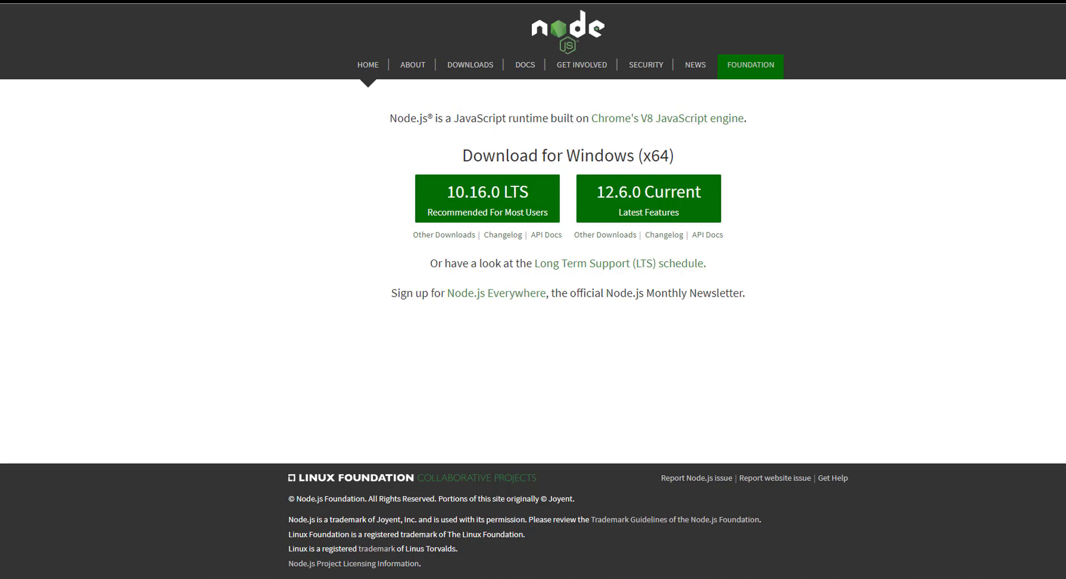
# Navigate from the nodejs.org download page to the Fastify homepage at fastify.io.
pyautogui.click(524, 64)
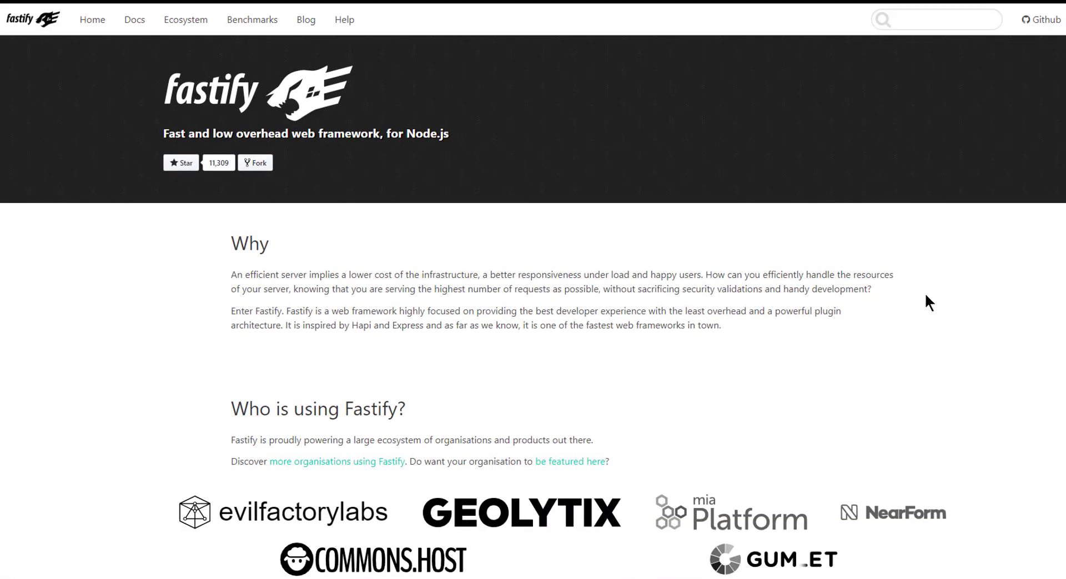
pyautogui.moveTo(934, 308)
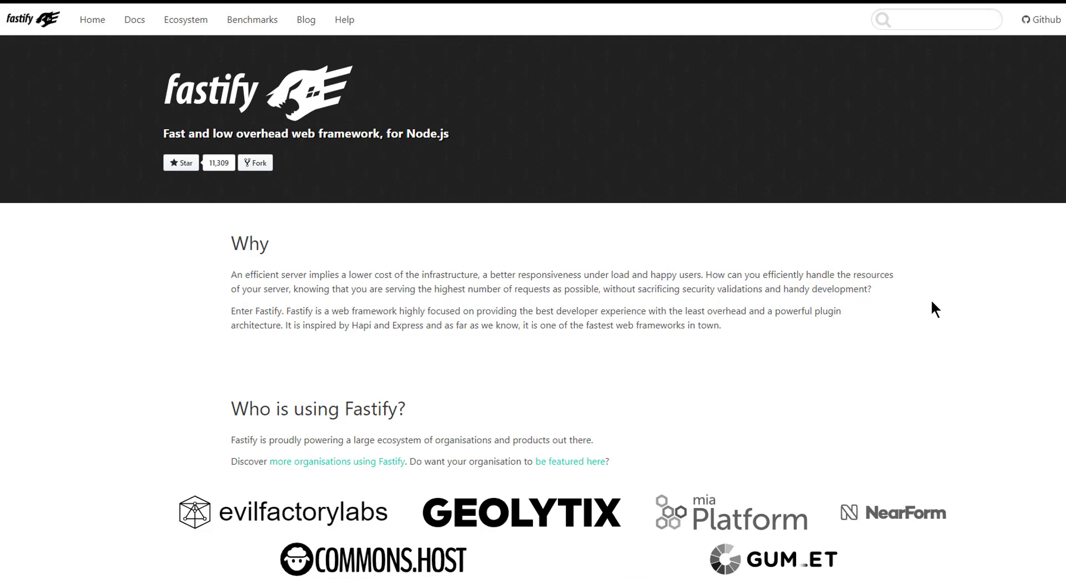